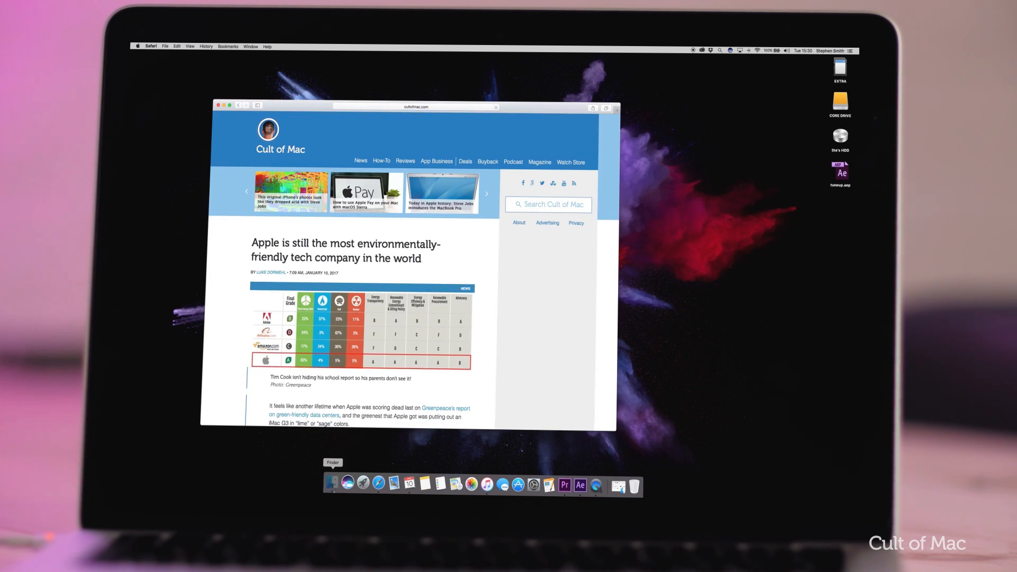
Show the About This Mac storage view with free space on Macintosh HD and the EXTRA USB disk.
left_click(334, 483)
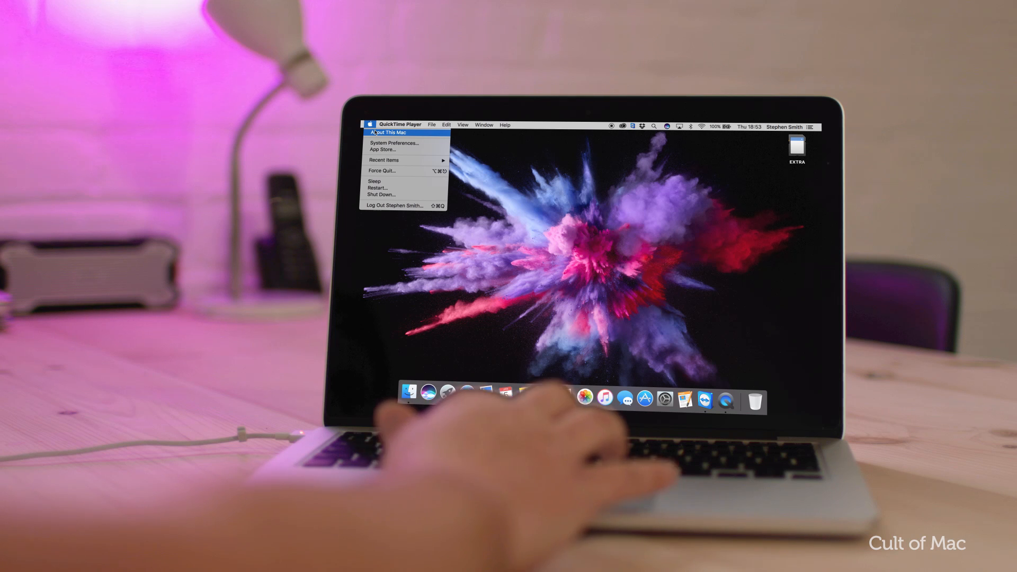
left_click(388, 132)
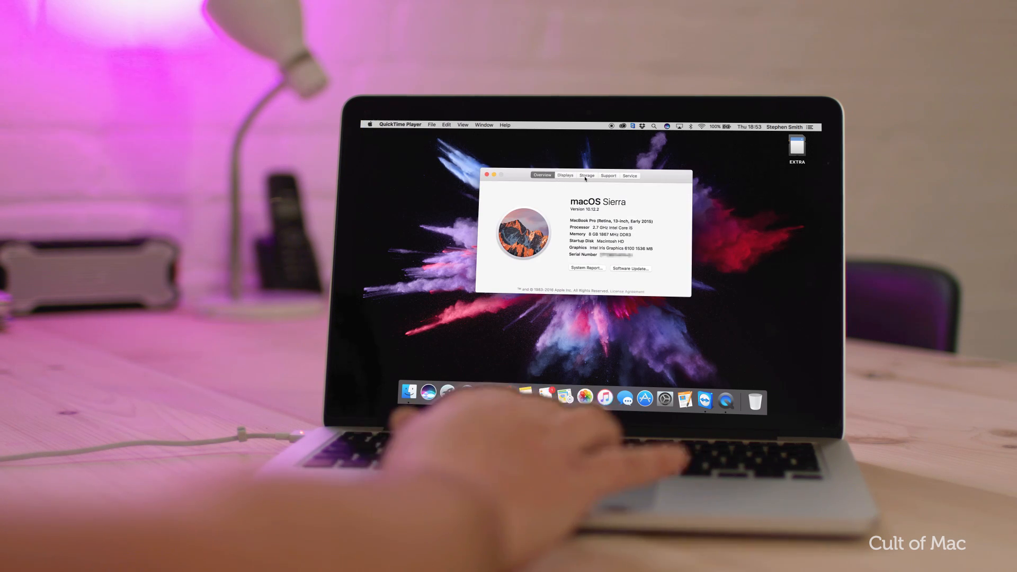
left_click(585, 174)
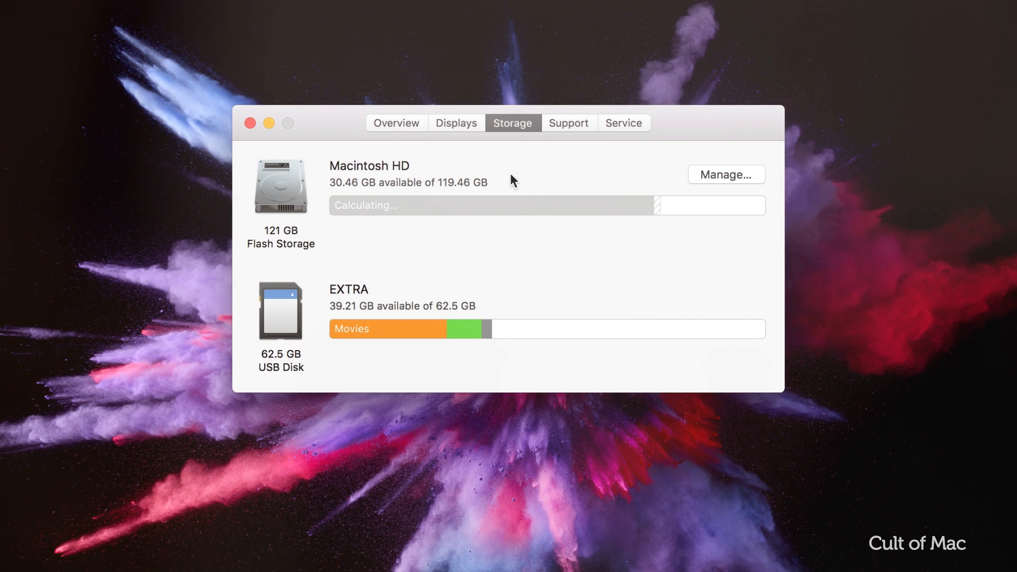
mouse_move(508, 228)
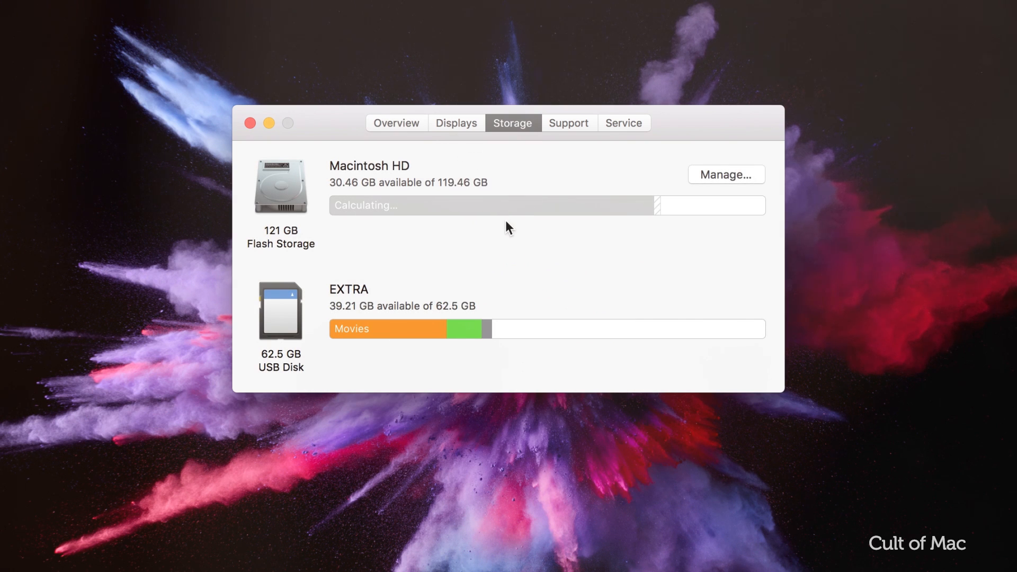